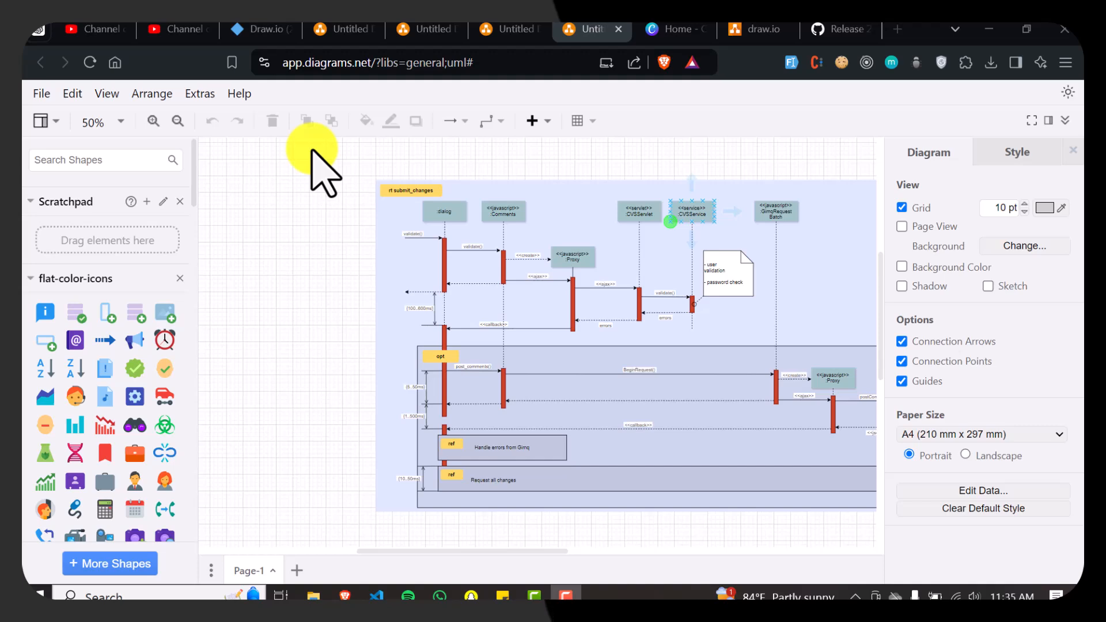
# Step: Bring up the File menu options for starting a new diagram
pyautogui.click(41, 93)
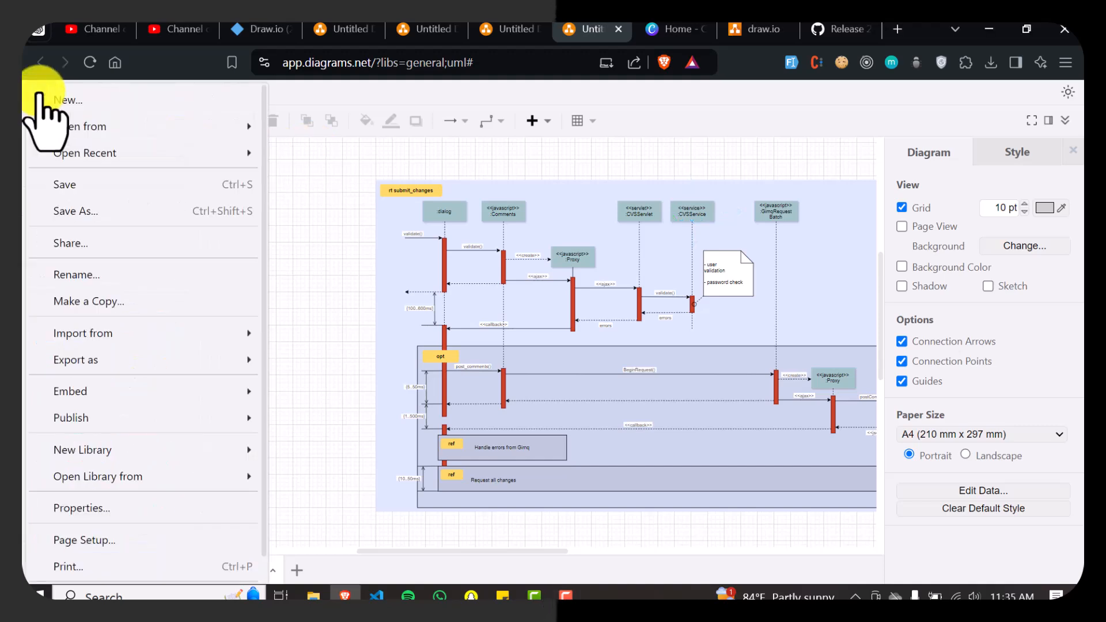
# Step: Start a new diagram and generate a chart from the prompt 'make a GANTT chart', selecting its preview
pyautogui.click(67, 100)
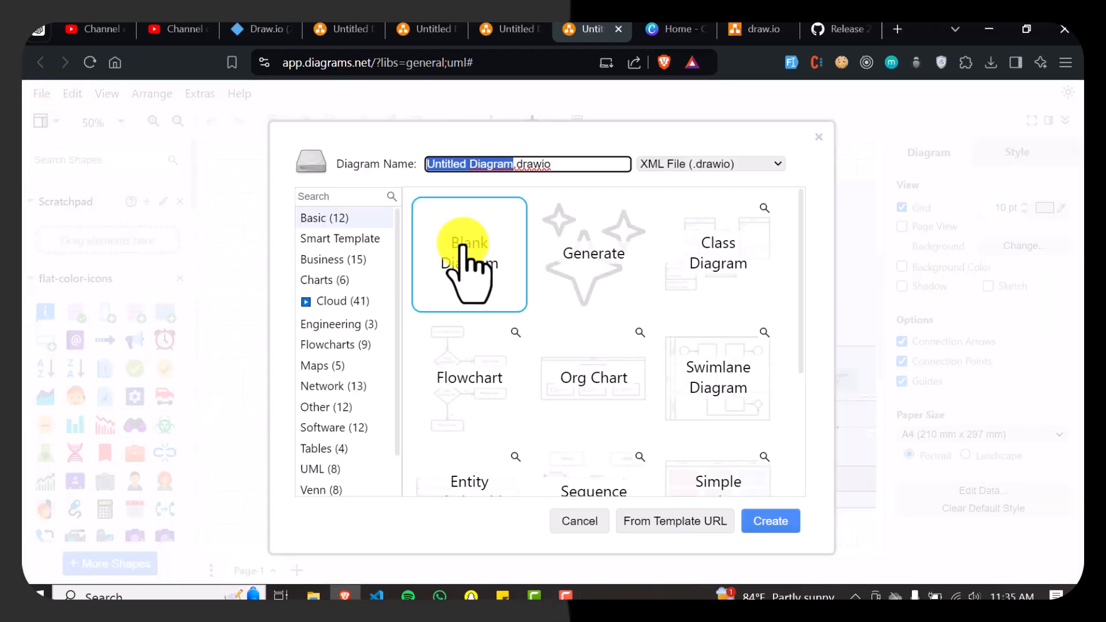
pyautogui.moveTo(609, 272)
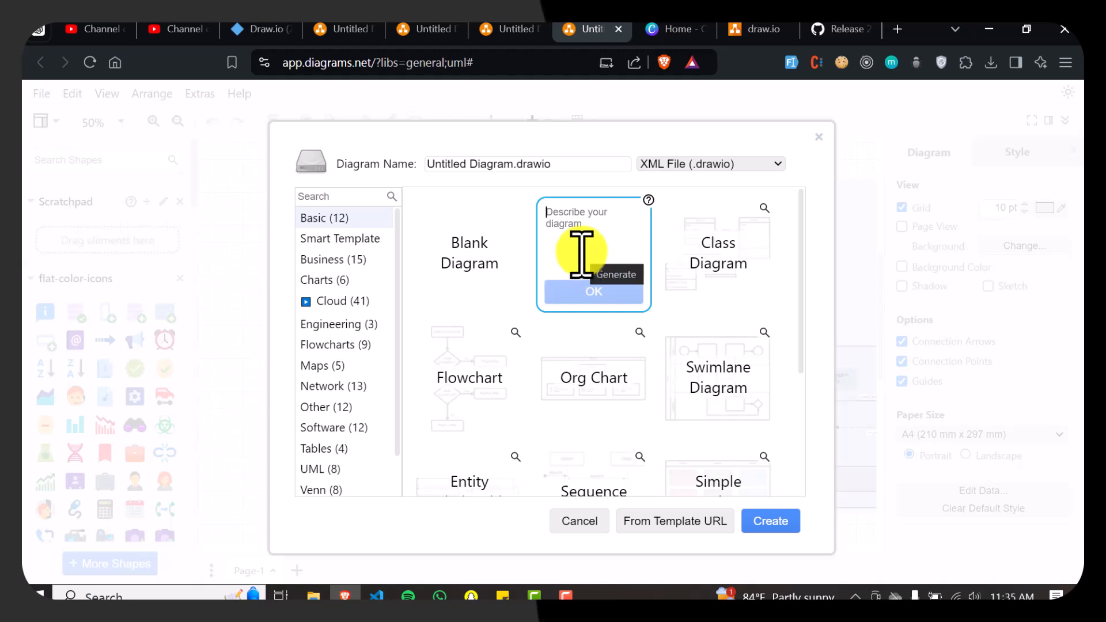
pyautogui.write('make a GANTT chart')
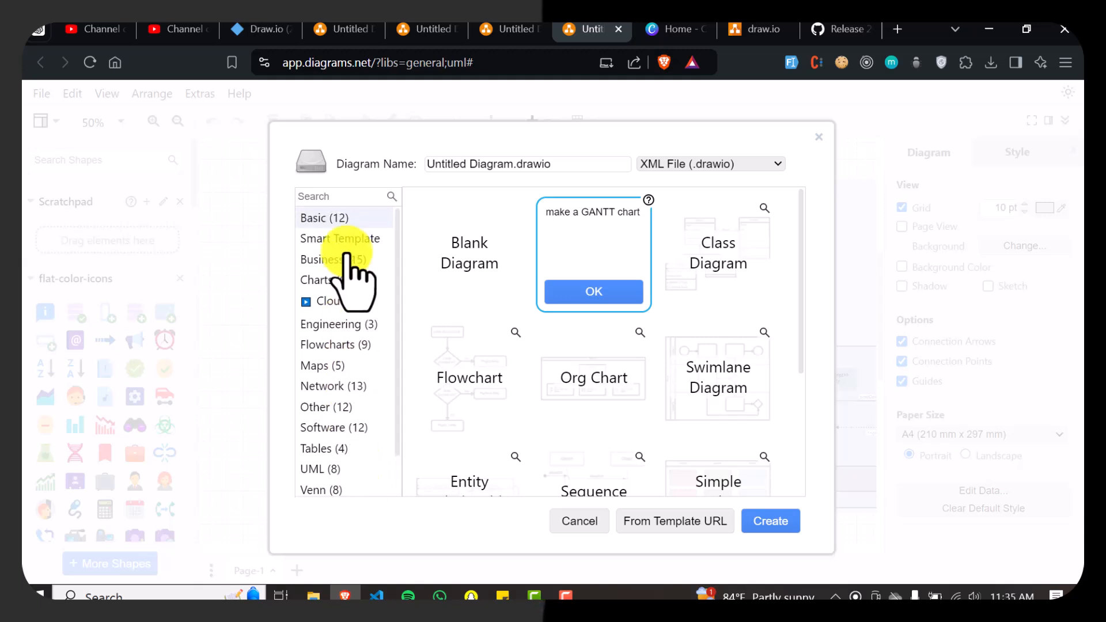
pyautogui.click(593, 292)
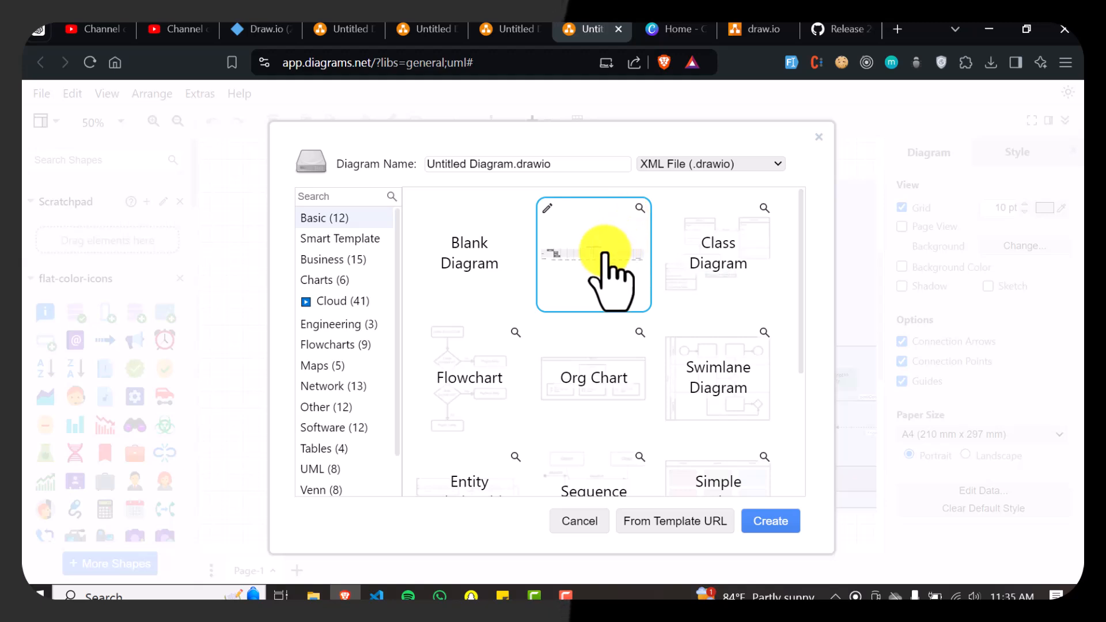
pyautogui.click(593, 254)
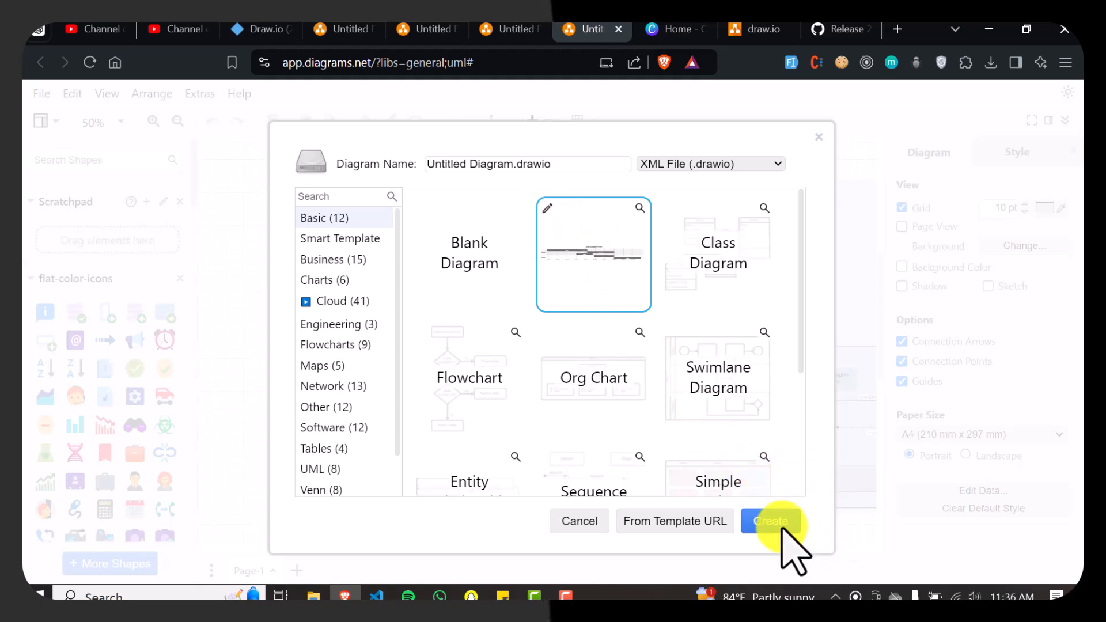
# Step: Create the diagram with the Gantt chart on the canvas, review its Mermaid source and apply it back
pyautogui.click(768, 521)
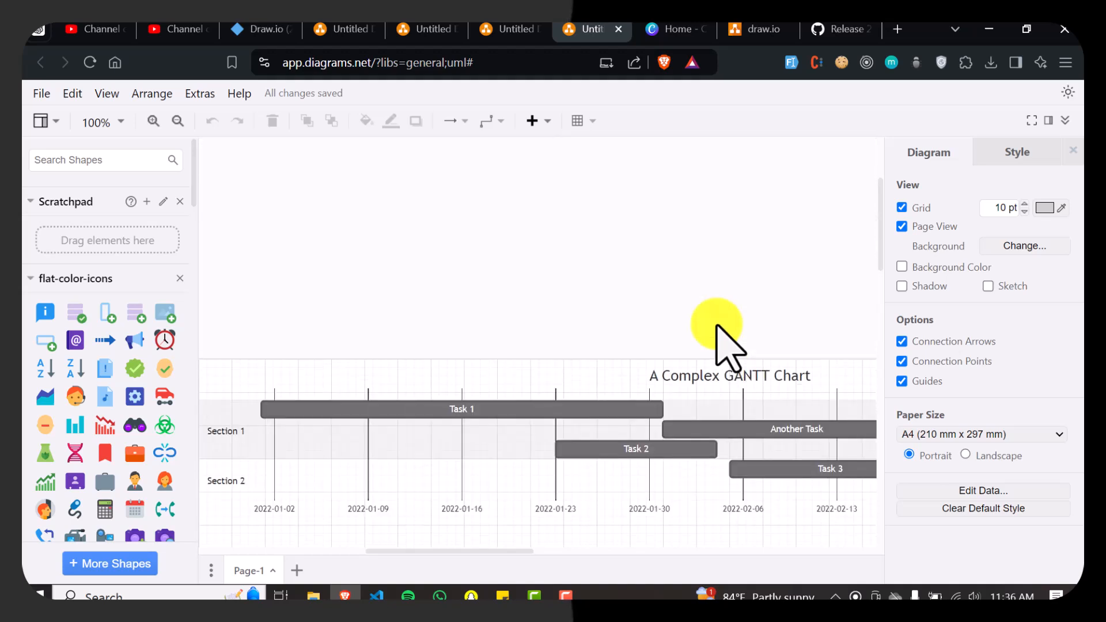
pyautogui.click(178, 120)
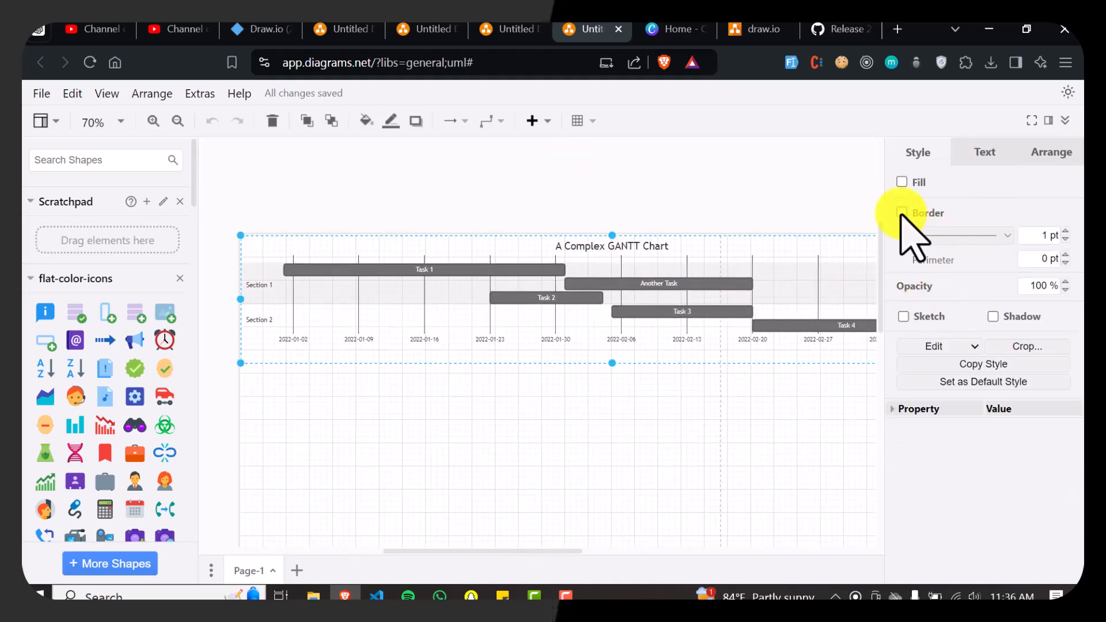
pyautogui.click(901, 182)
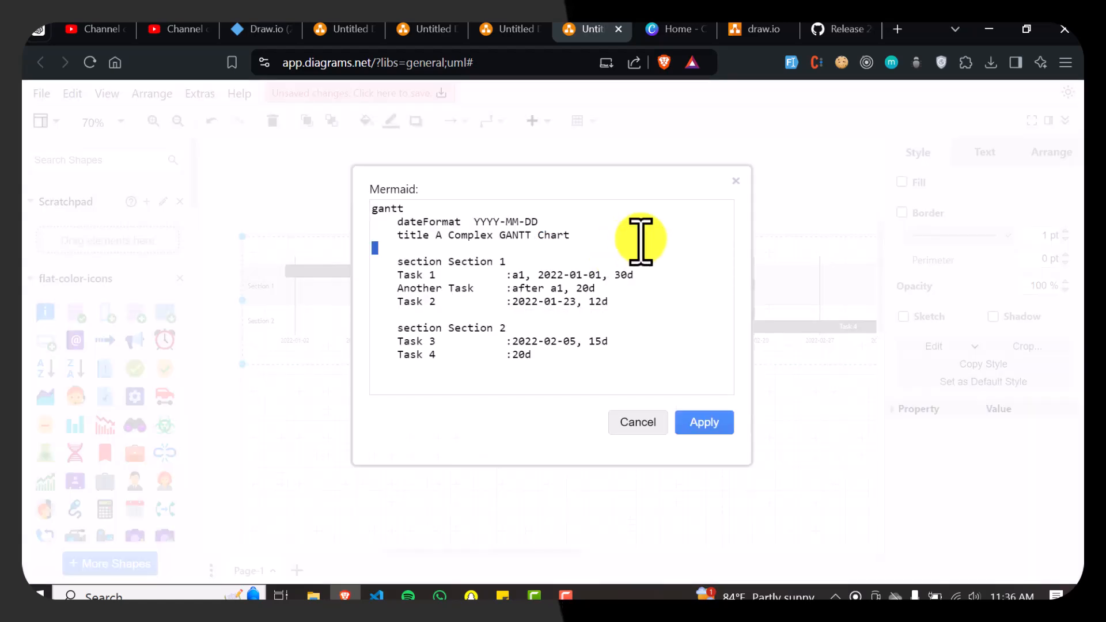
pyautogui.click(703, 422)
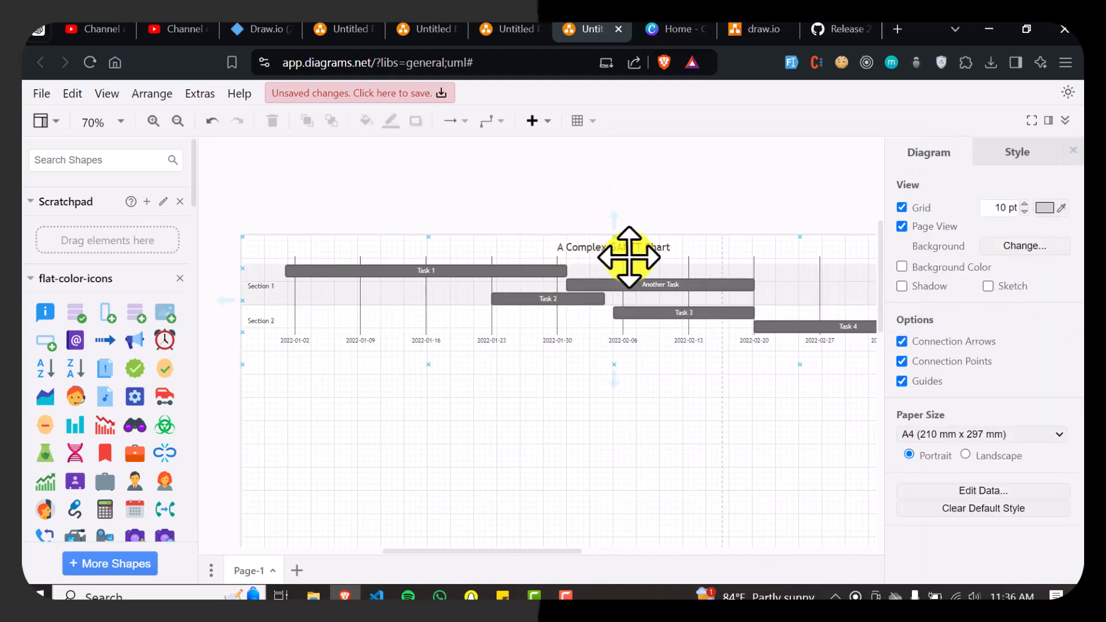
pyautogui.click(547, 299)
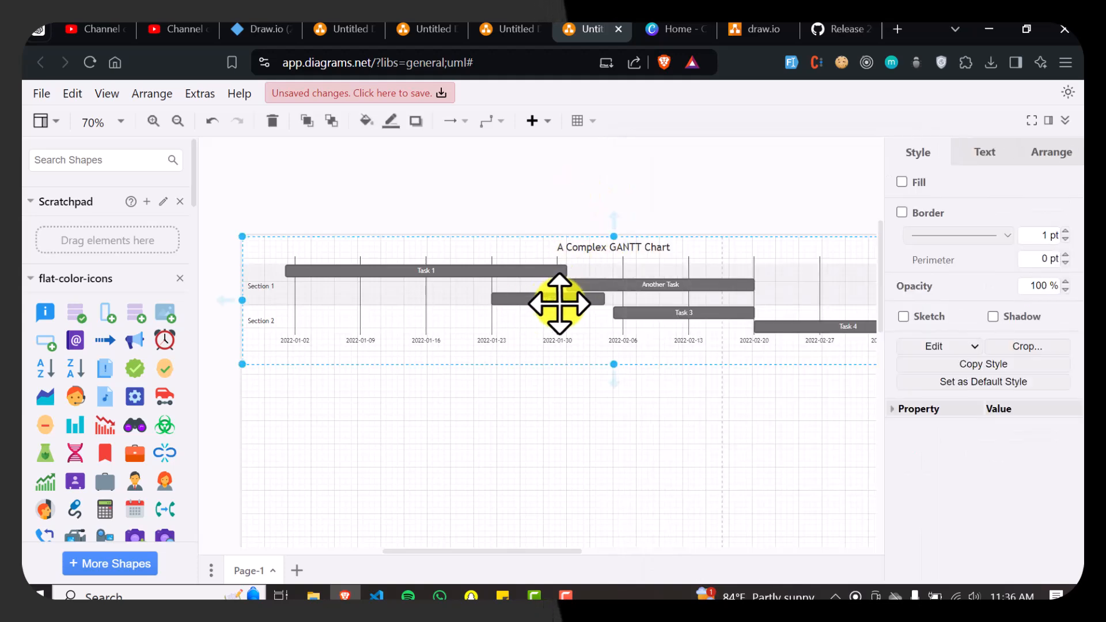